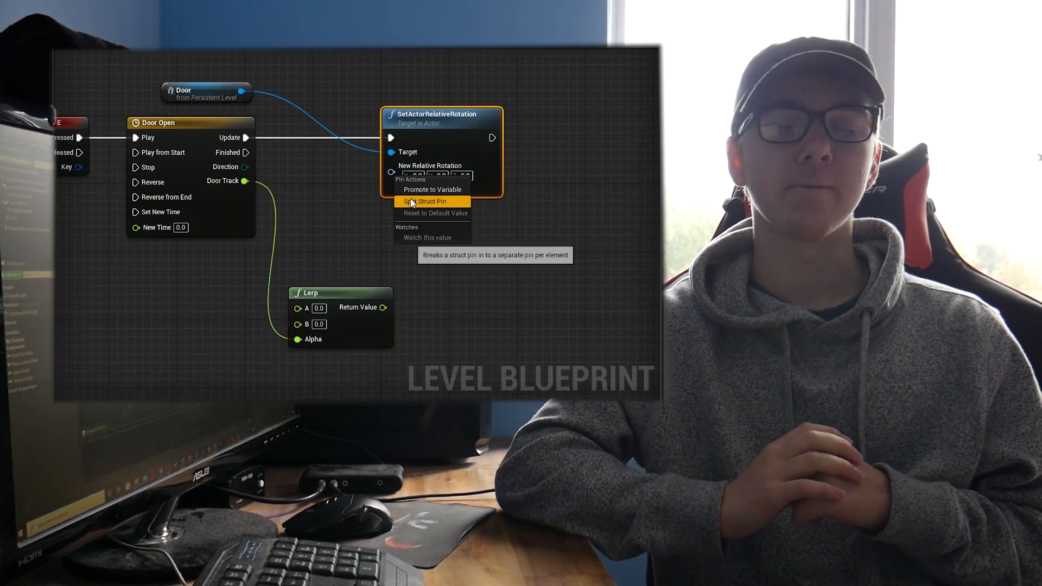
Step: Split the New Relative Rotation pin into Roll, Pitch and Yaw inputs
{"action": "left_click", "coordinate": [425, 200]}
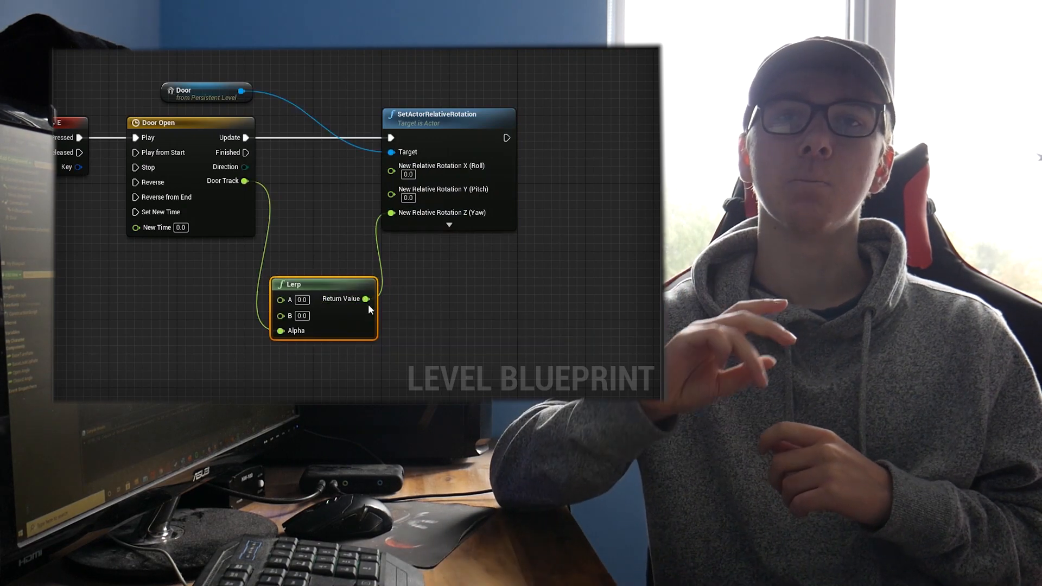